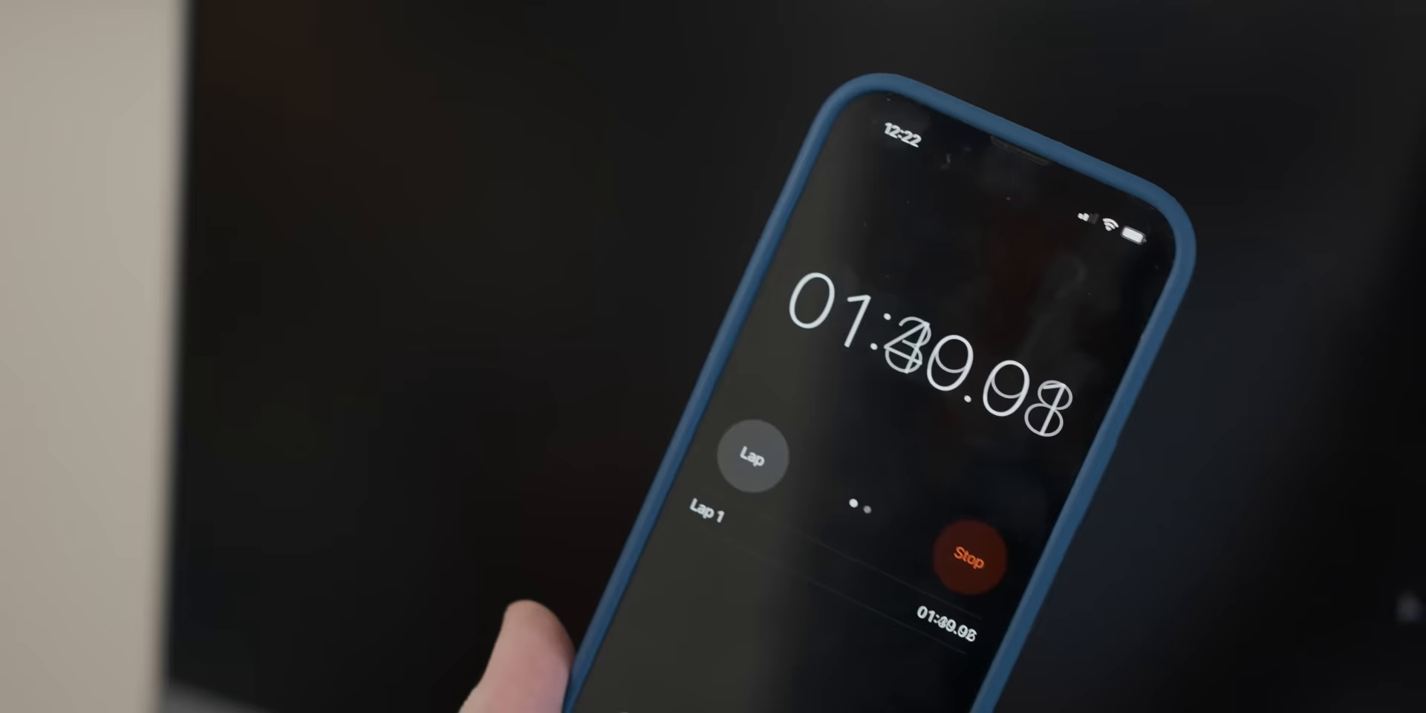
left_click(970, 557)
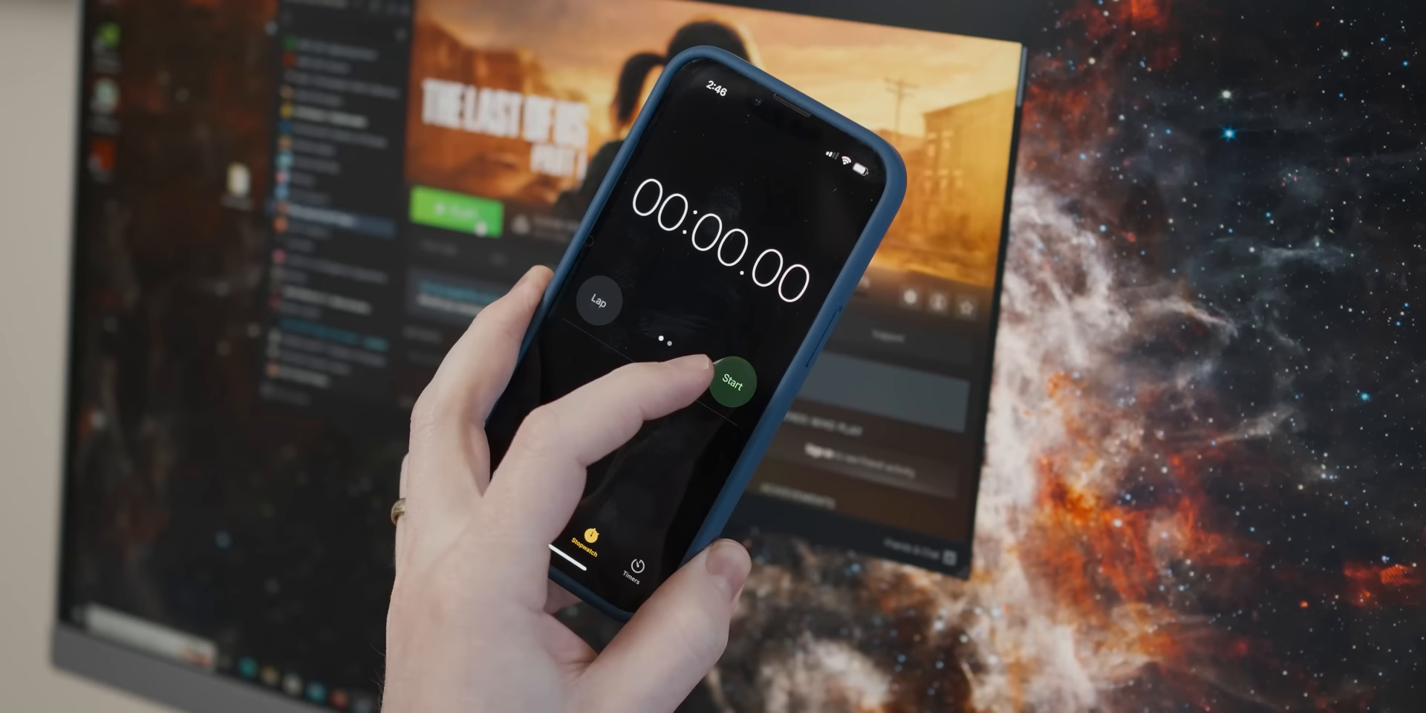
left_click(733, 382)
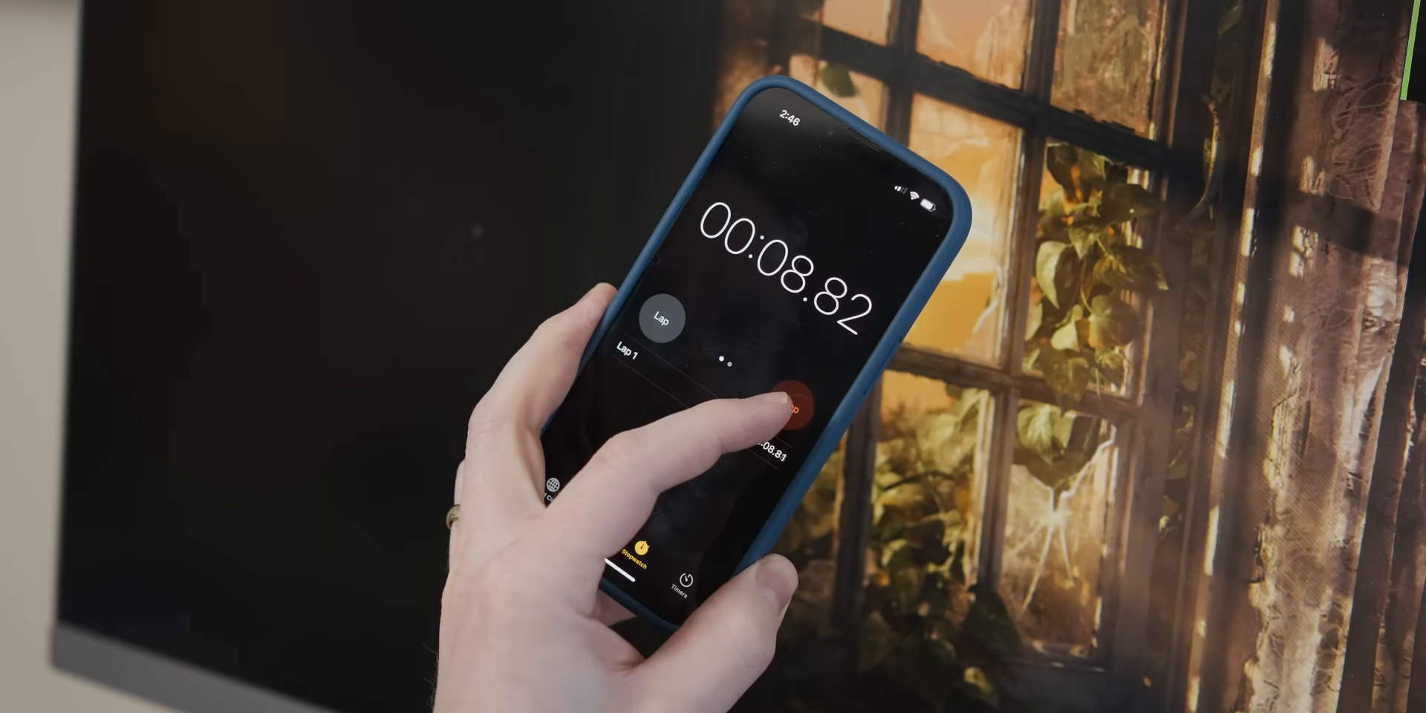
left_click(785, 410)
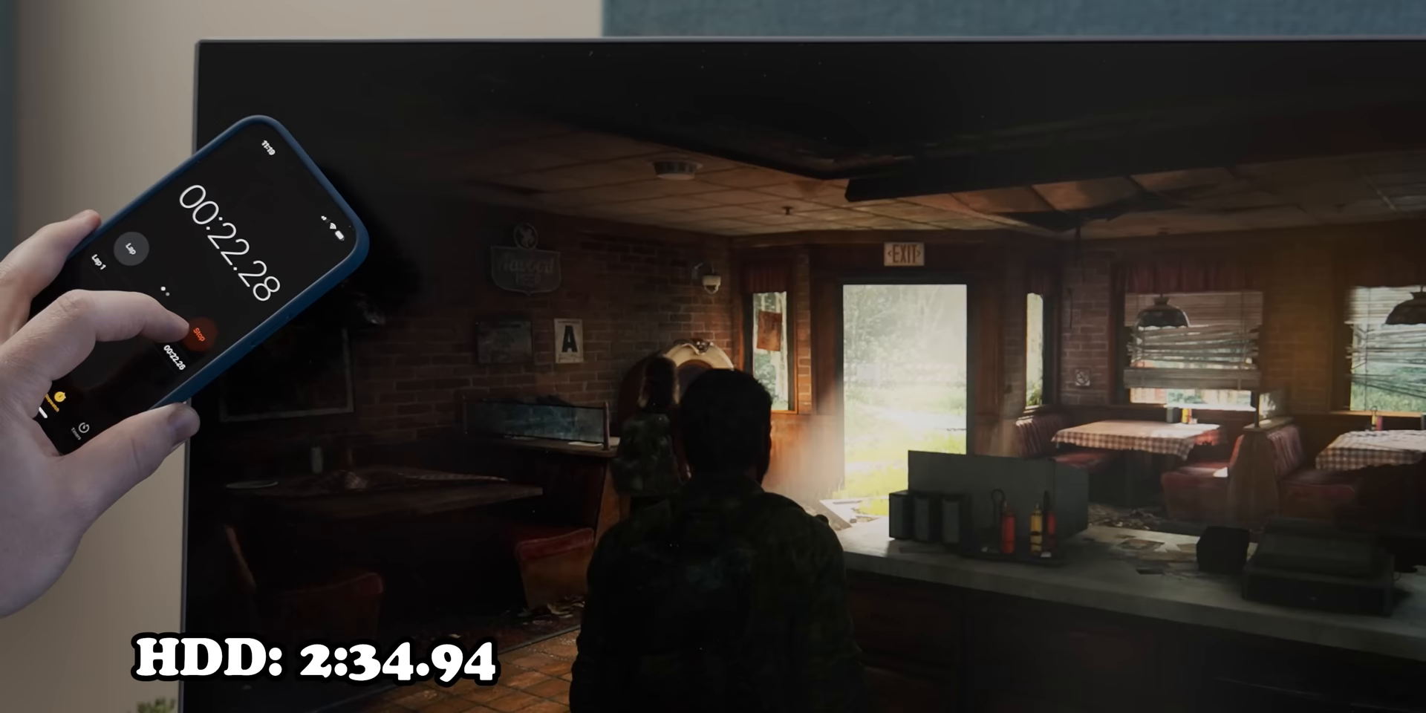
left_click(169, 334)
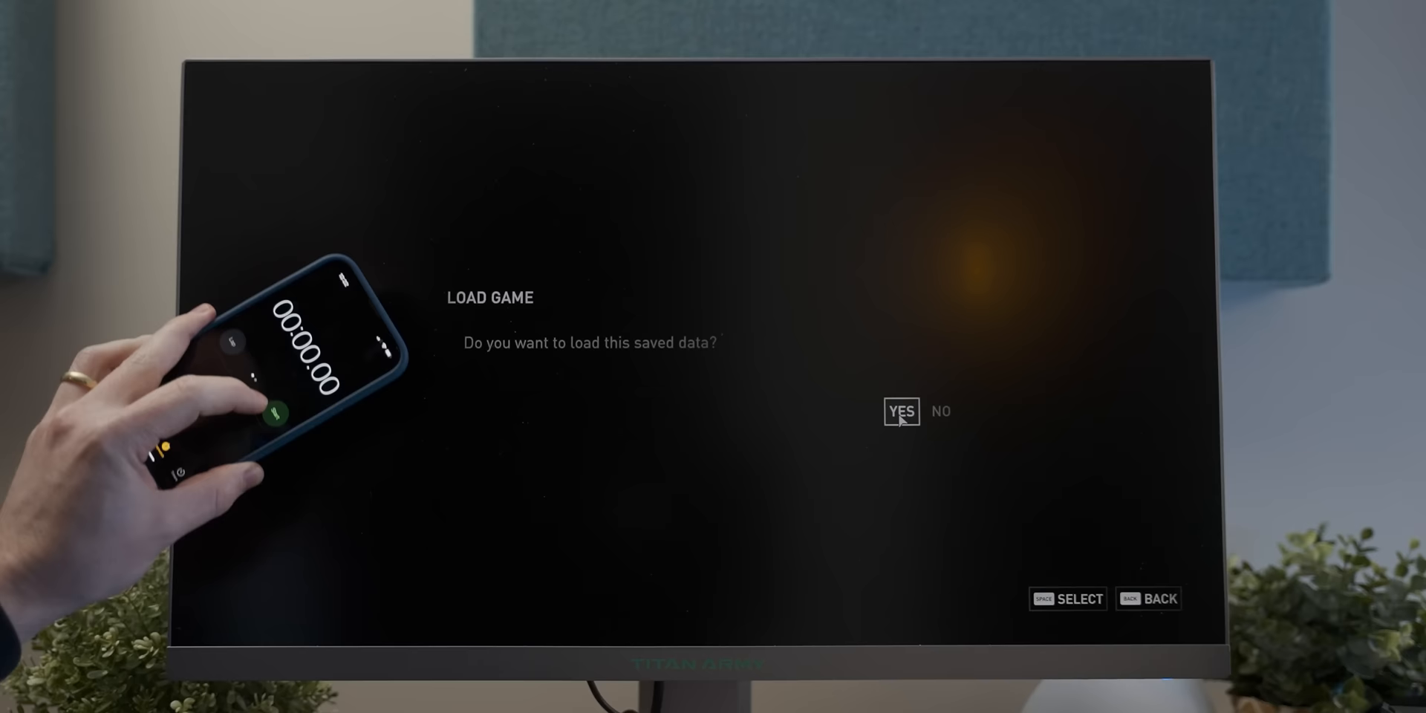
left_click(900, 411)
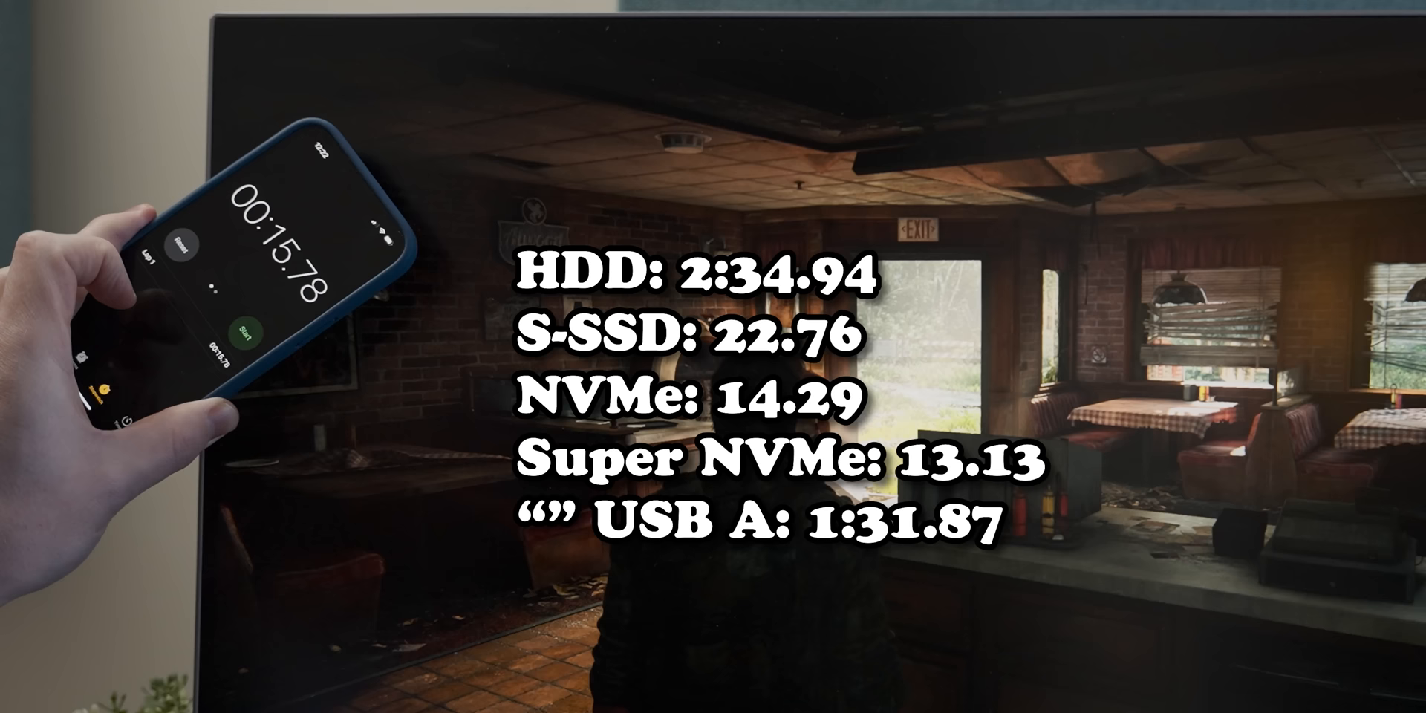